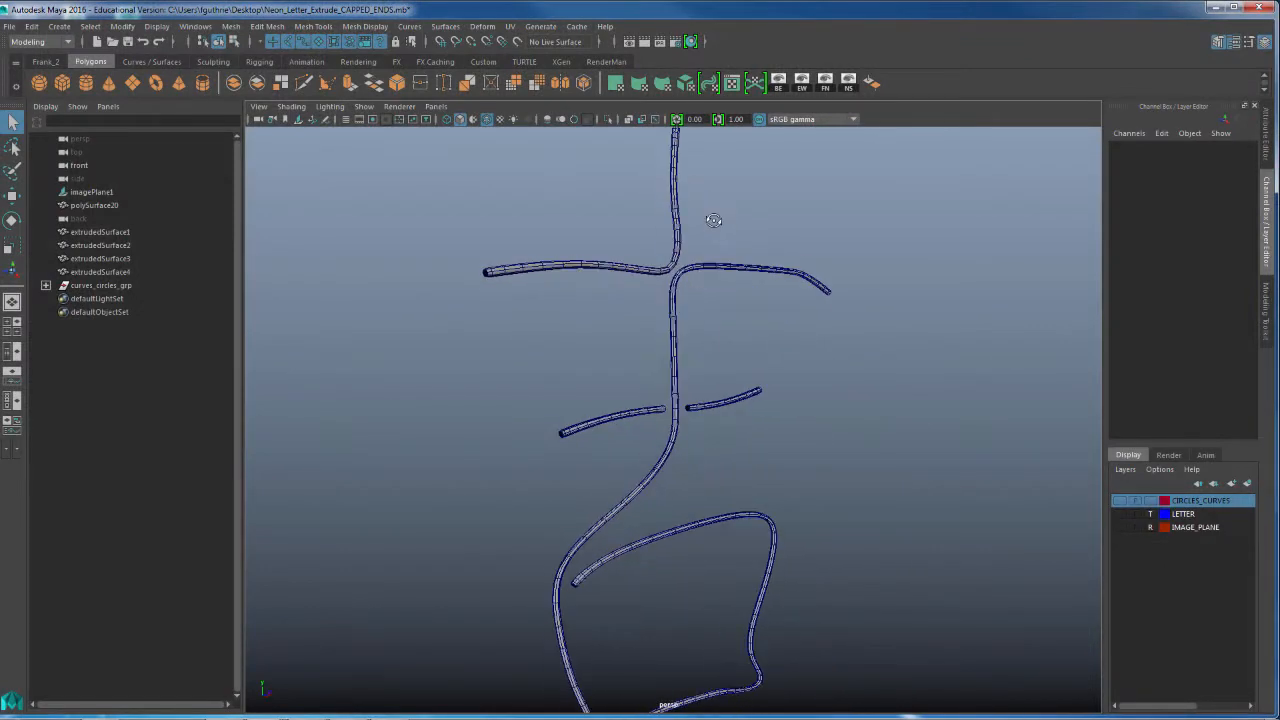
Step: Select the tube's open border edges and cap the end with a flat face using Fill Hole
{"action": "left_click", "coordinate": [100, 245]}
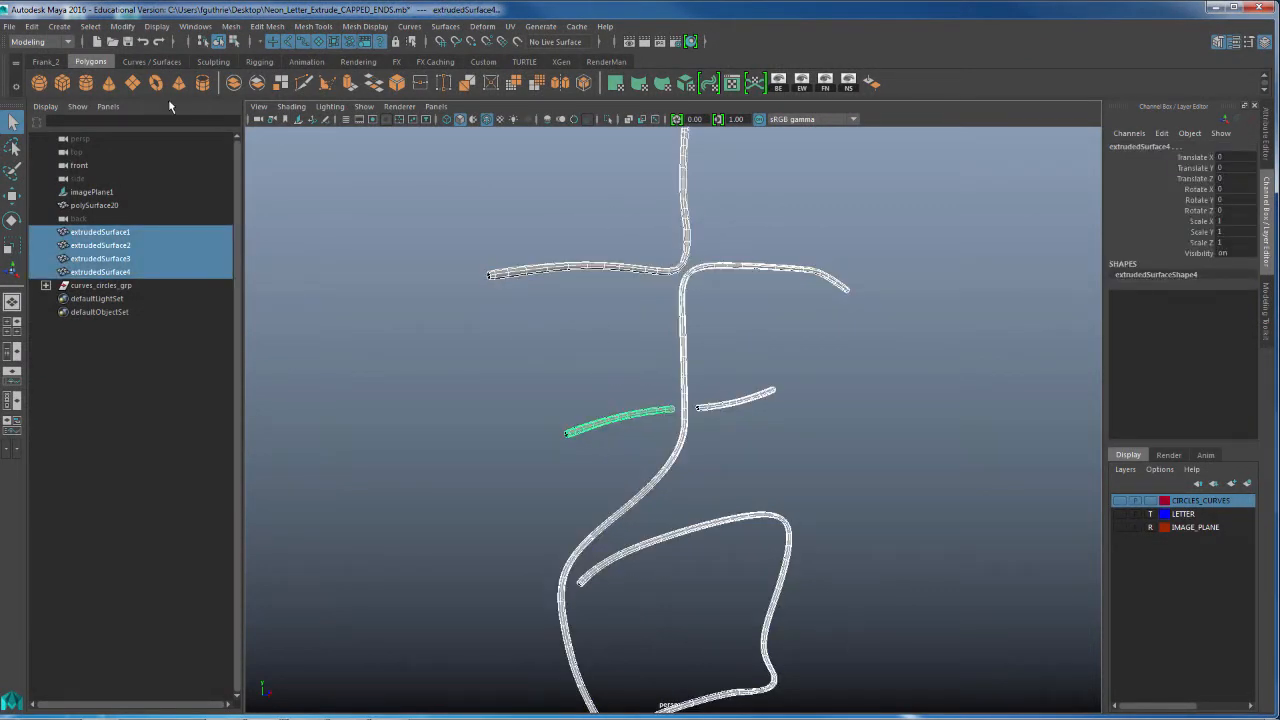
{"action": "left_click", "coordinate": [33, 26]}
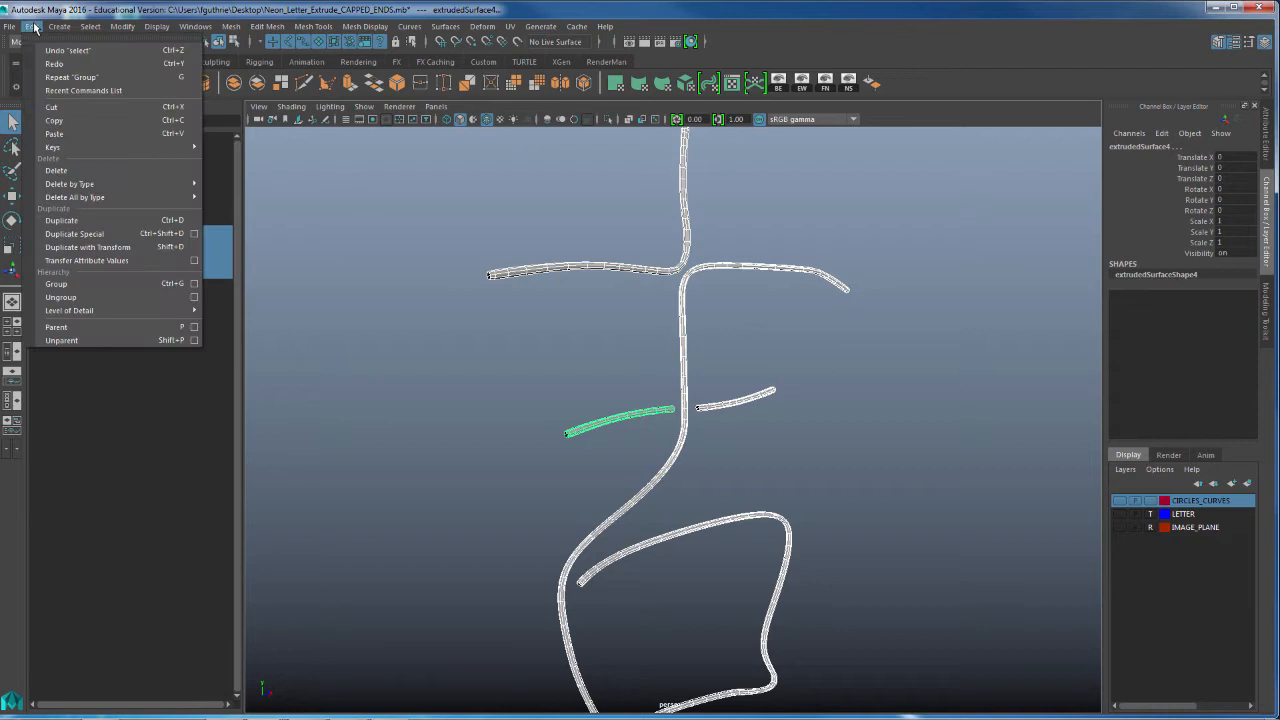
{"action": "mouse_move", "coordinate": [70, 184]}
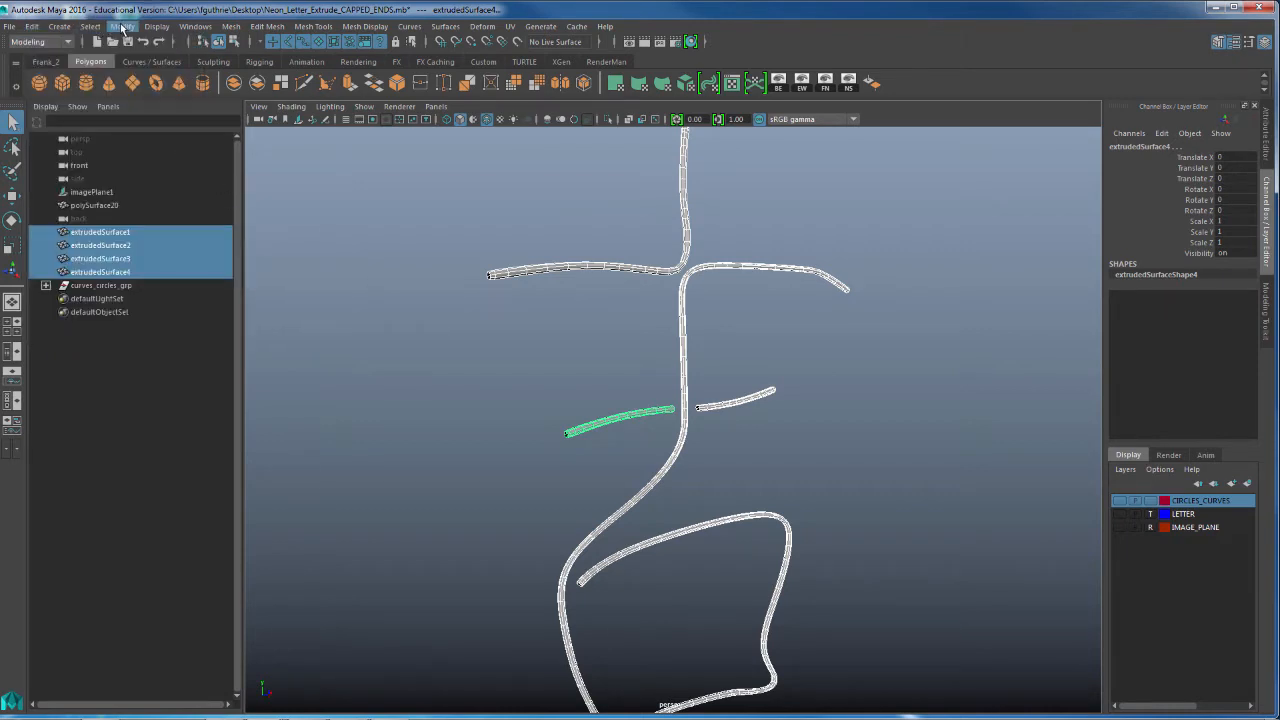
{"action": "left_click", "coordinate": [122, 26]}
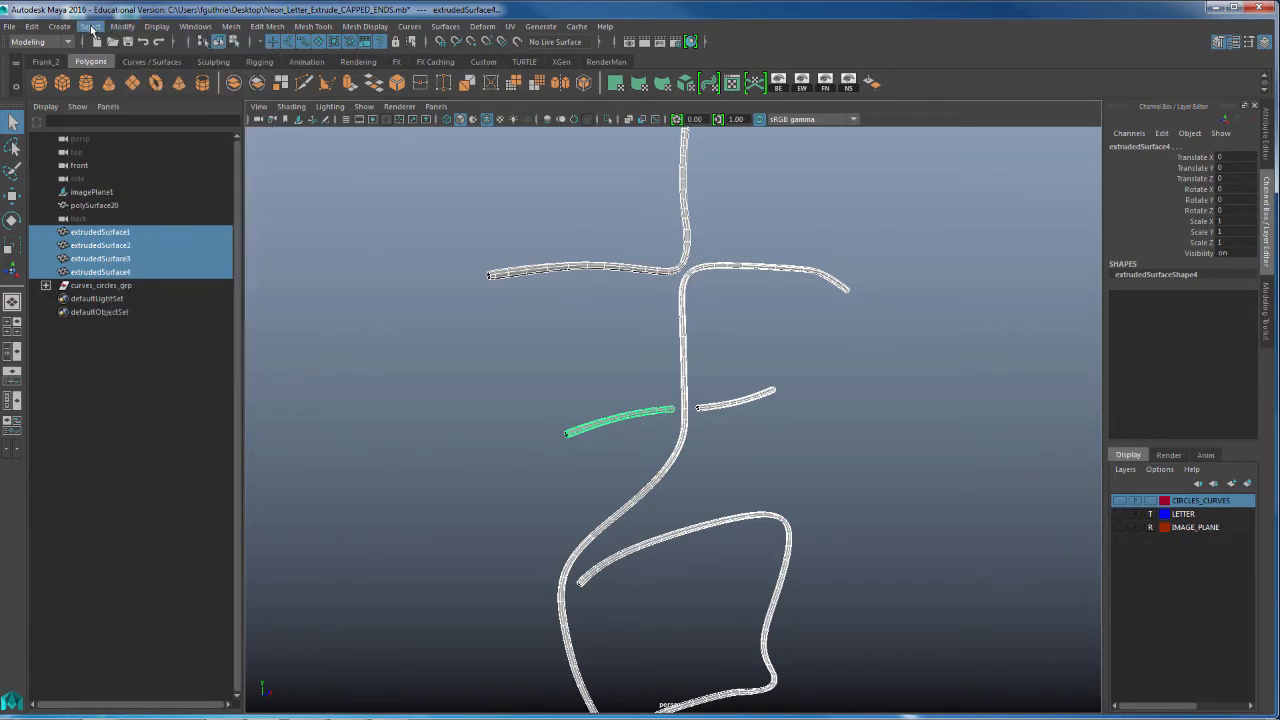
{"action": "left_click", "coordinate": [122, 26]}
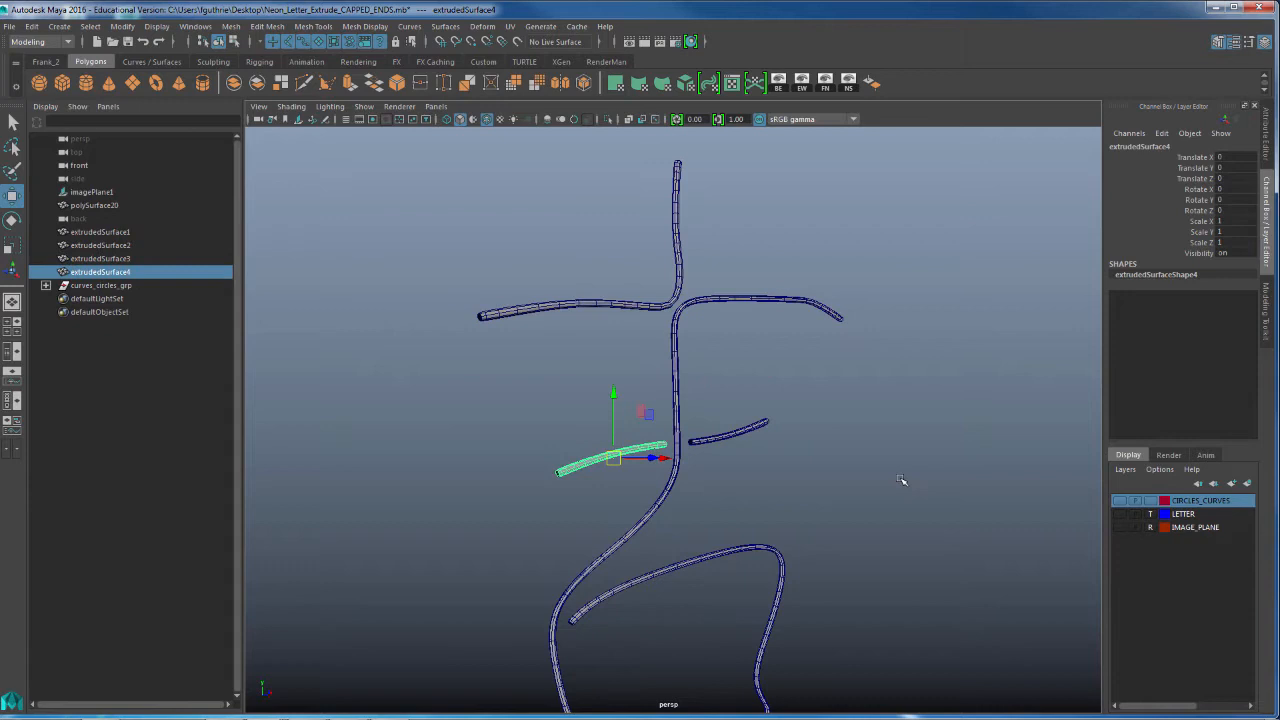
{"action": "mouse_move", "coordinate": [895, 483]}
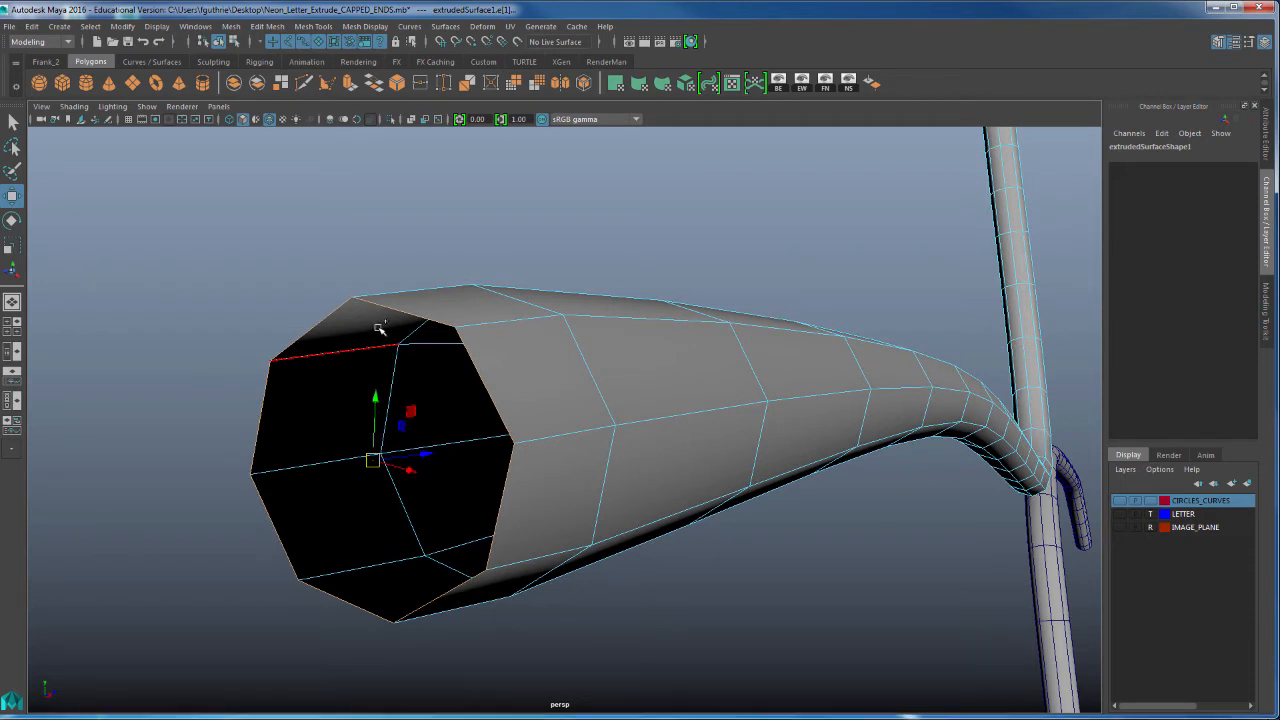
{"action": "right_click", "coordinate": [380, 330]}
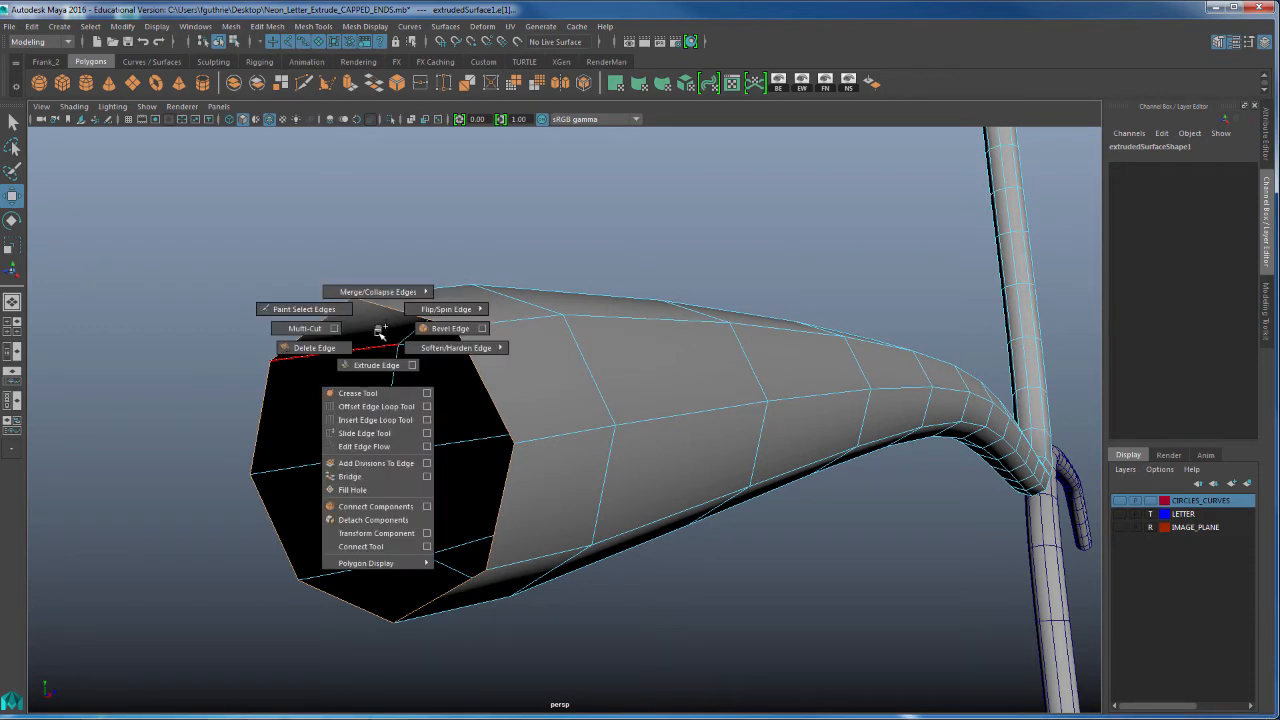
{"action": "left_click", "coordinate": [352, 490]}
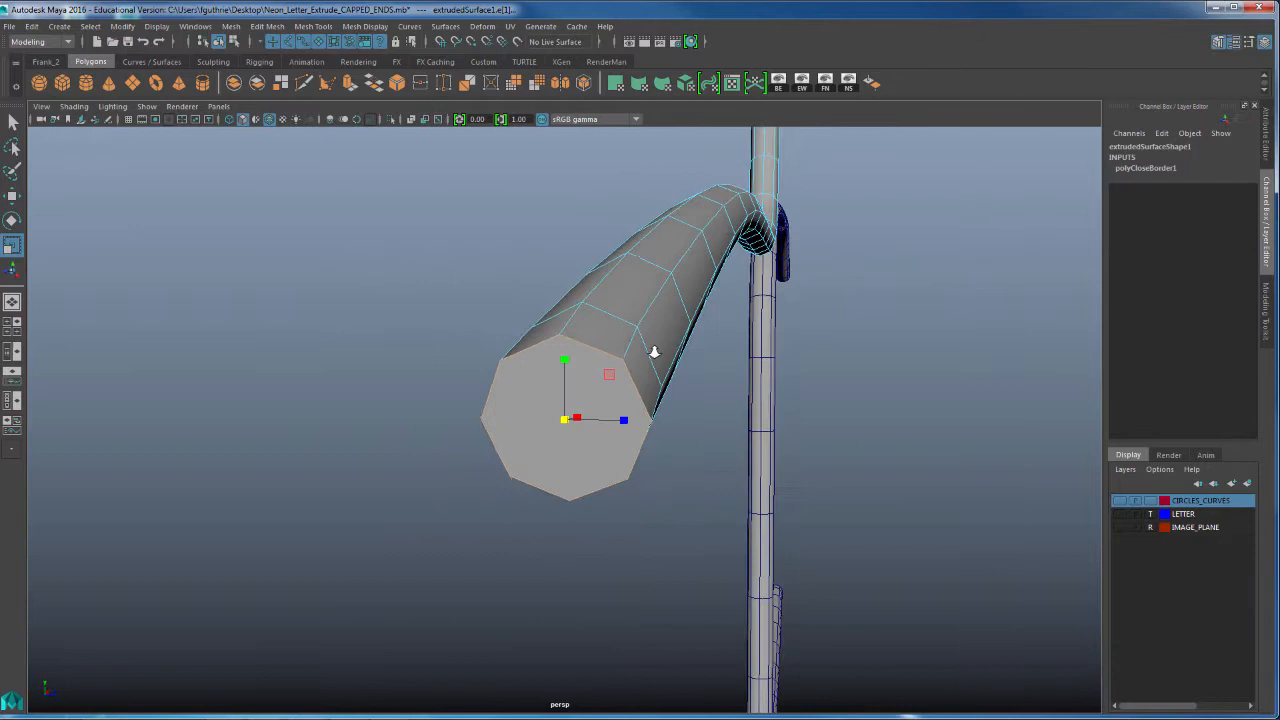
Step: Slice the flat end cap with Multi-Cut edges through its centre into four-sided faces
{"action": "left_click_drag", "start_coordinate": [655, 352], "coordinate": [720, 320]}
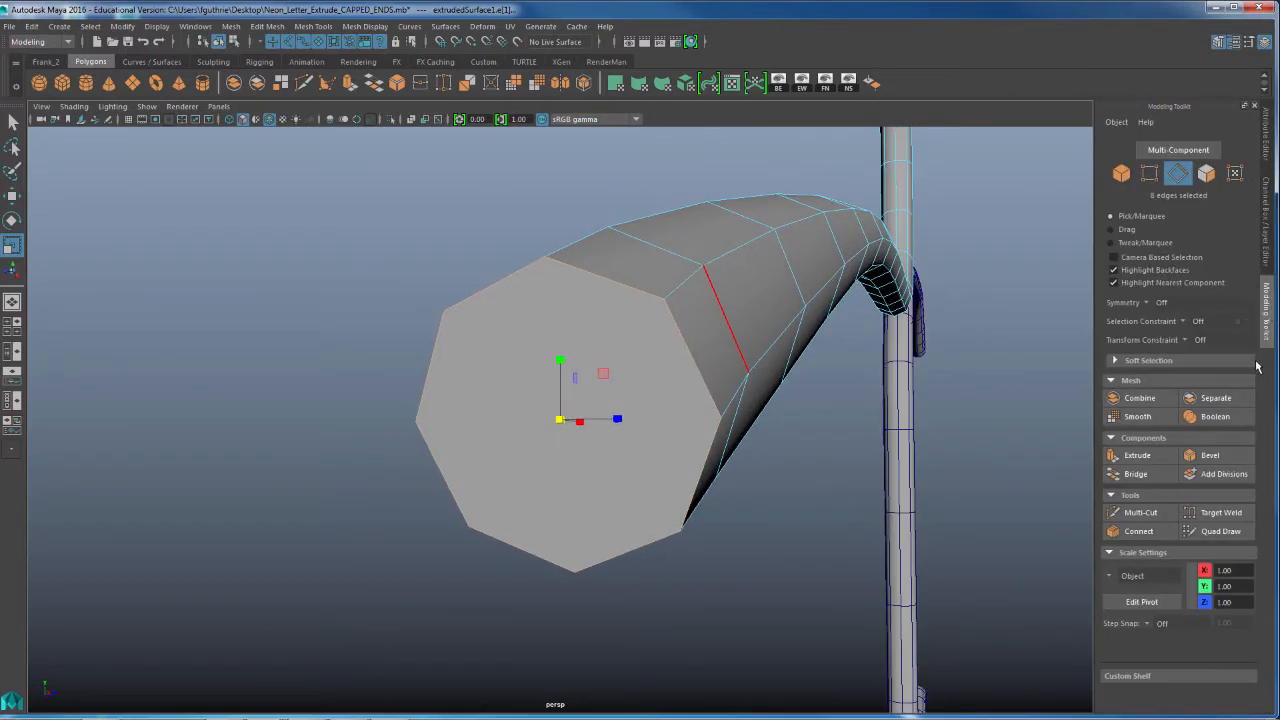
{"action": "left_click", "coordinate": [1140, 512]}
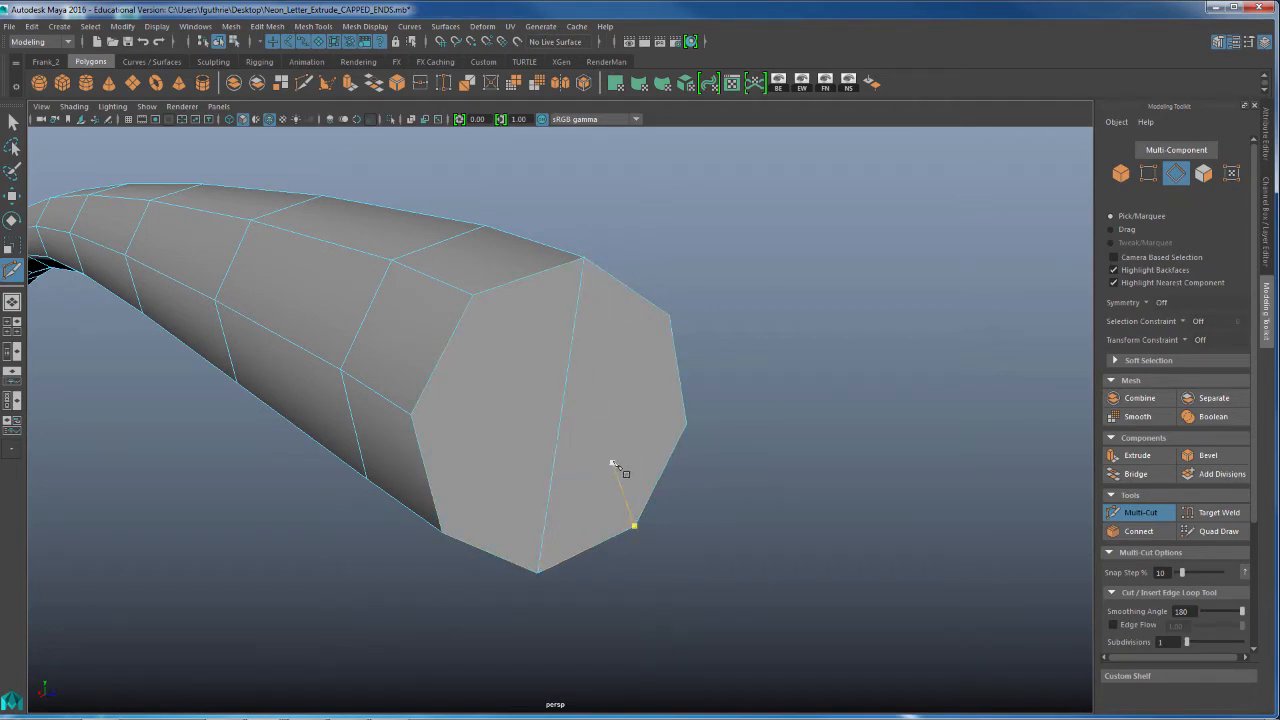
{"action": "left_click_drag", "start_coordinate": [615, 465], "coordinate": [515, 465]}
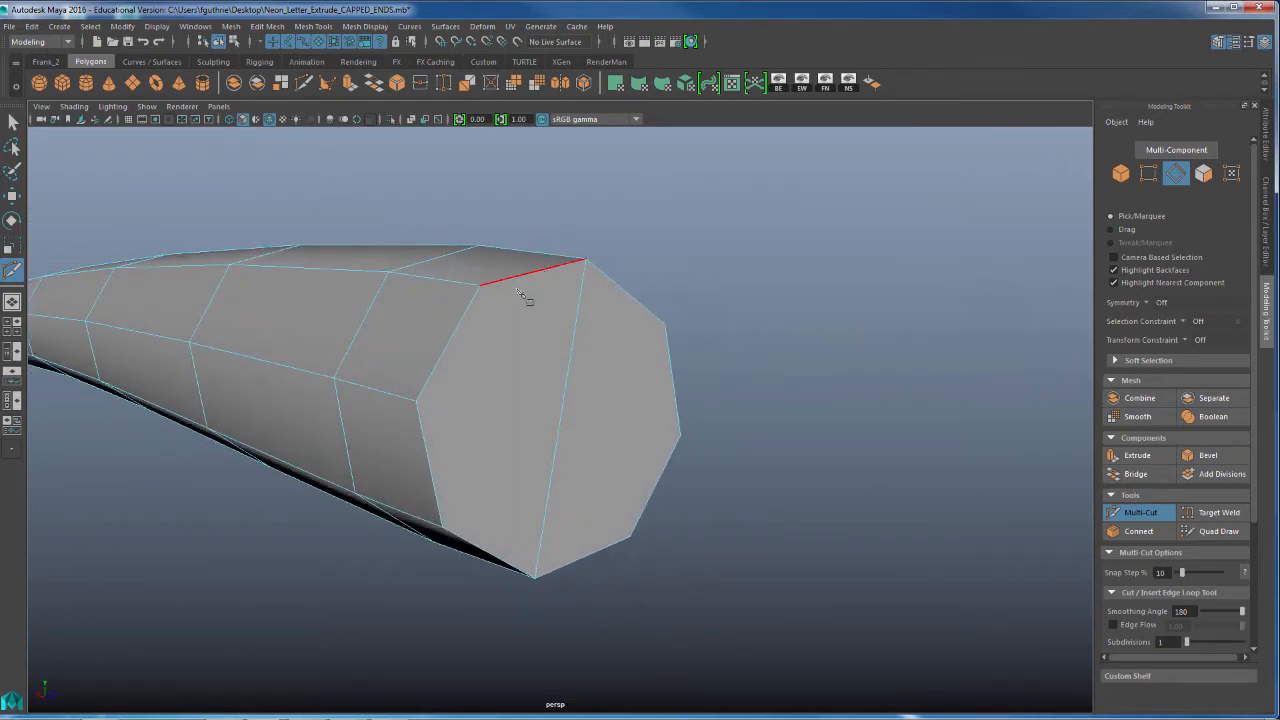
{"action": "mouse_move", "coordinate": [678, 460]}
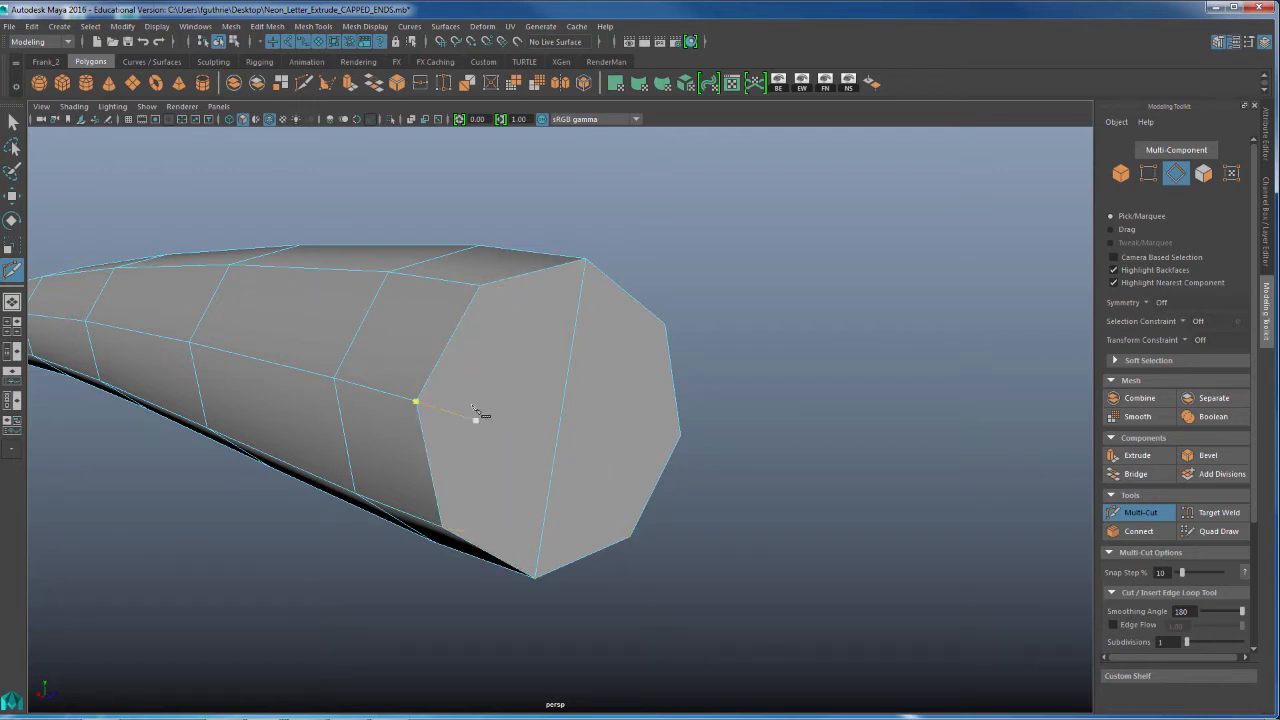
{"action": "left_click", "coordinate": [620, 405]}
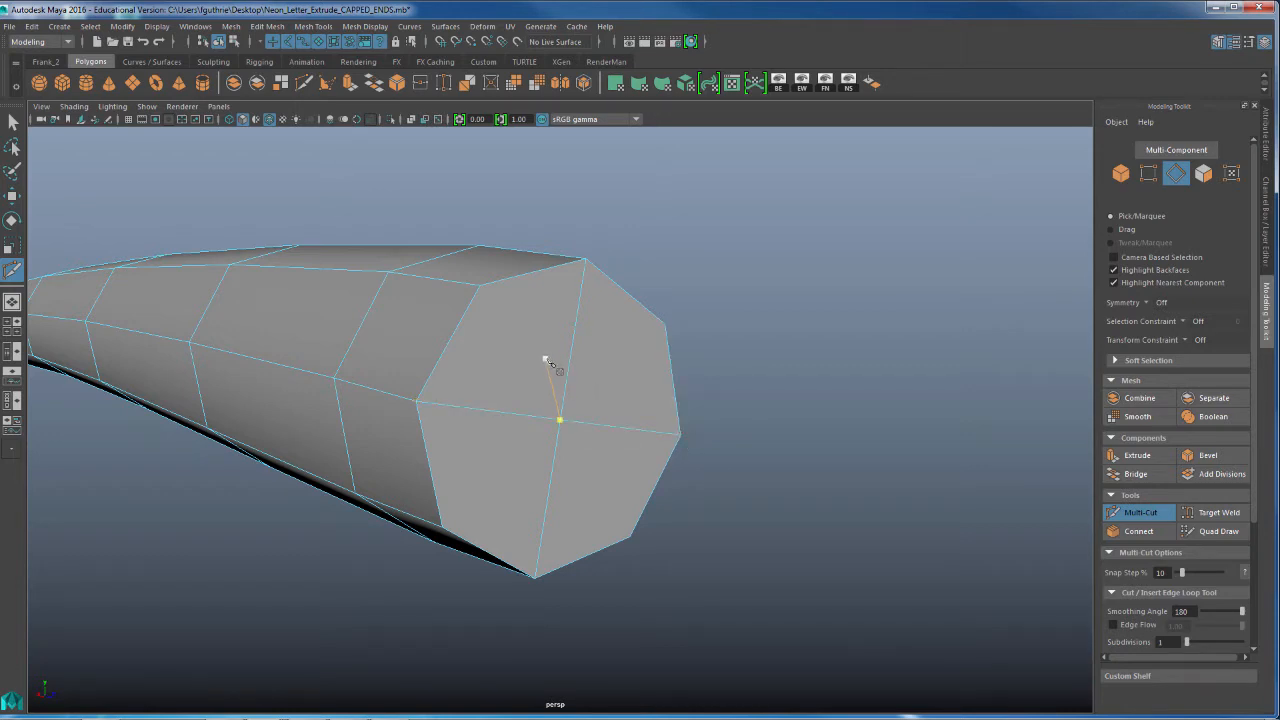
{"action": "right_click", "coordinate": [546, 338]}
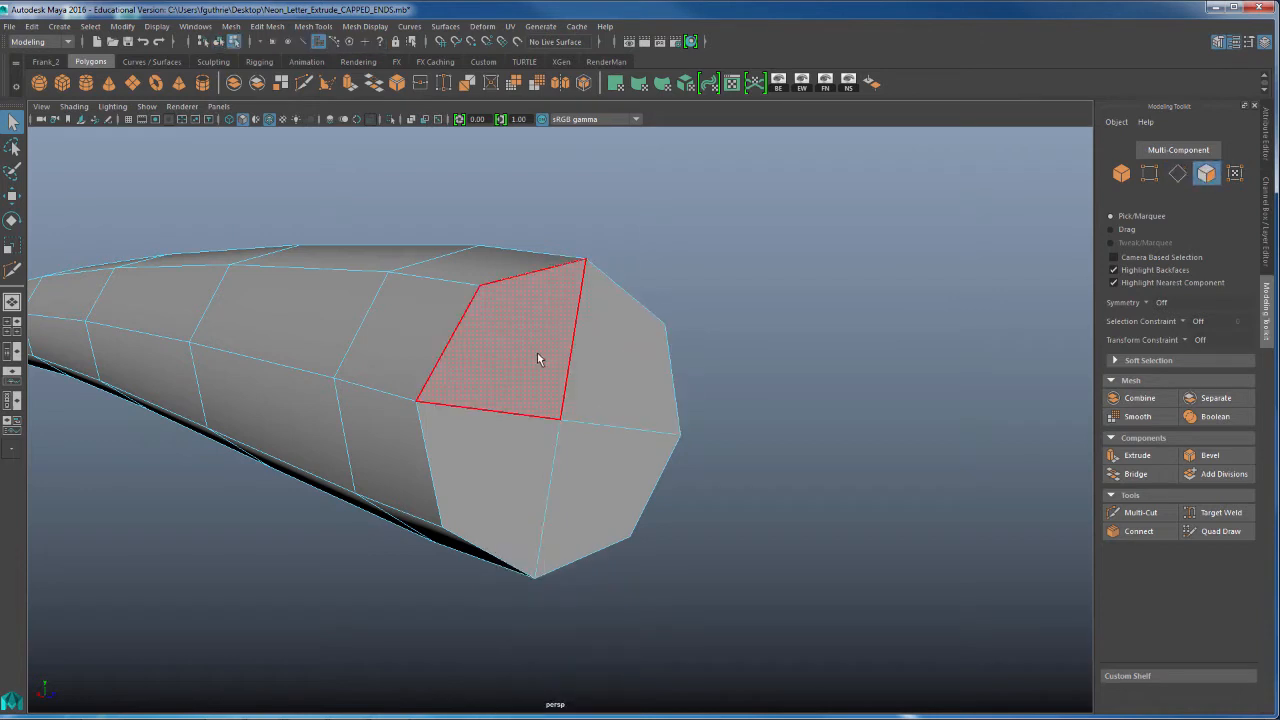
{"action": "mouse_move", "coordinate": [508, 378]}
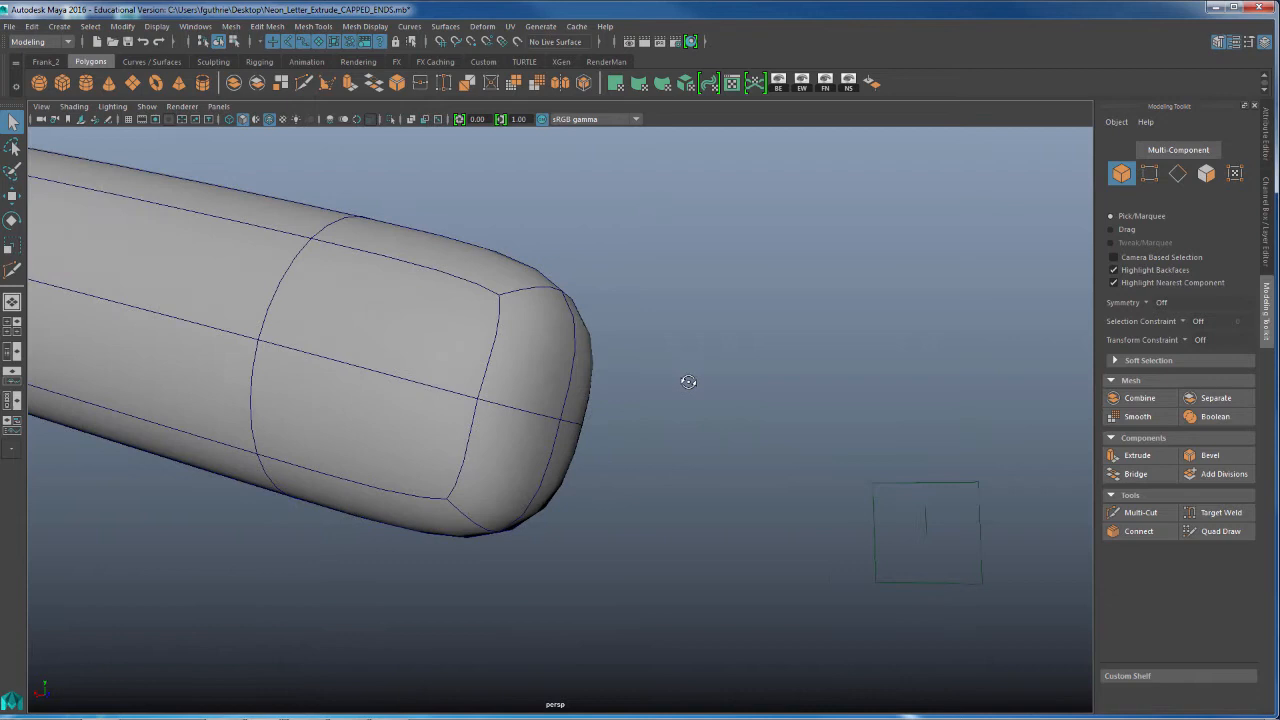
{"action": "left_click_drag", "start_coordinate": [688, 381], "coordinate": [588, 415]}
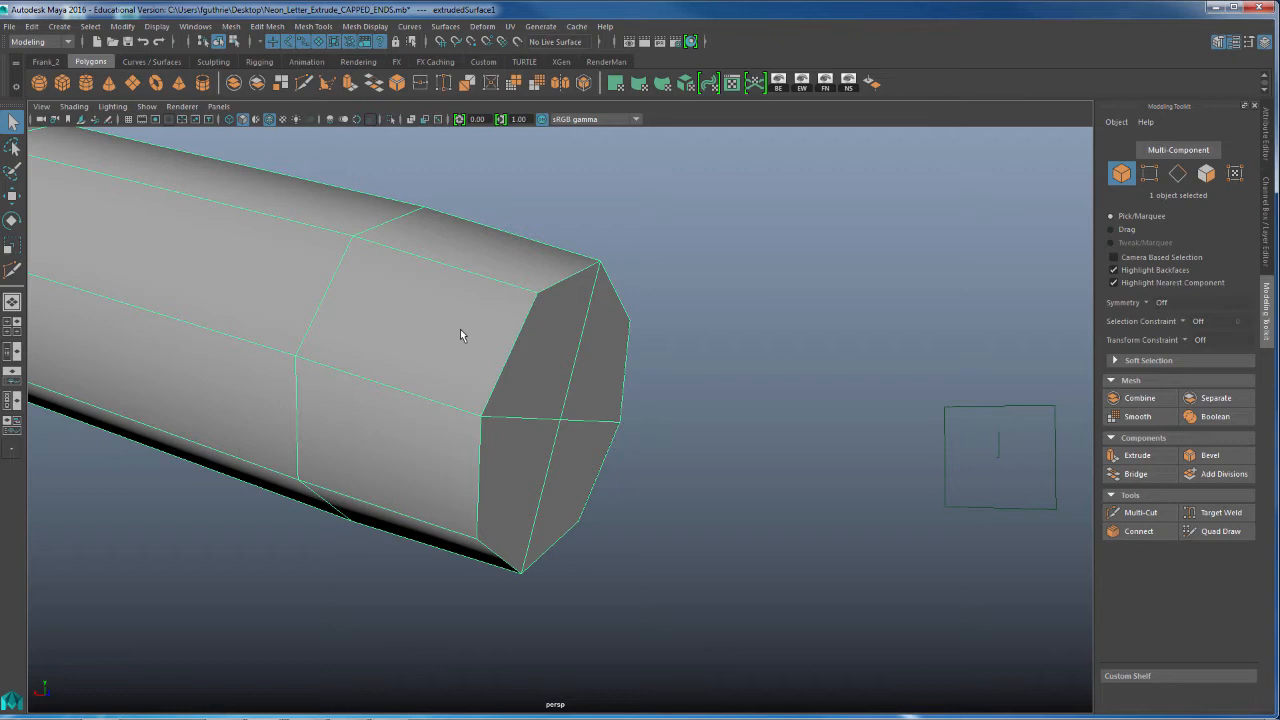
Step: Insert an edge loop along the tube just behind the capped rim
{"action": "left_click", "coordinate": [538, 250]}
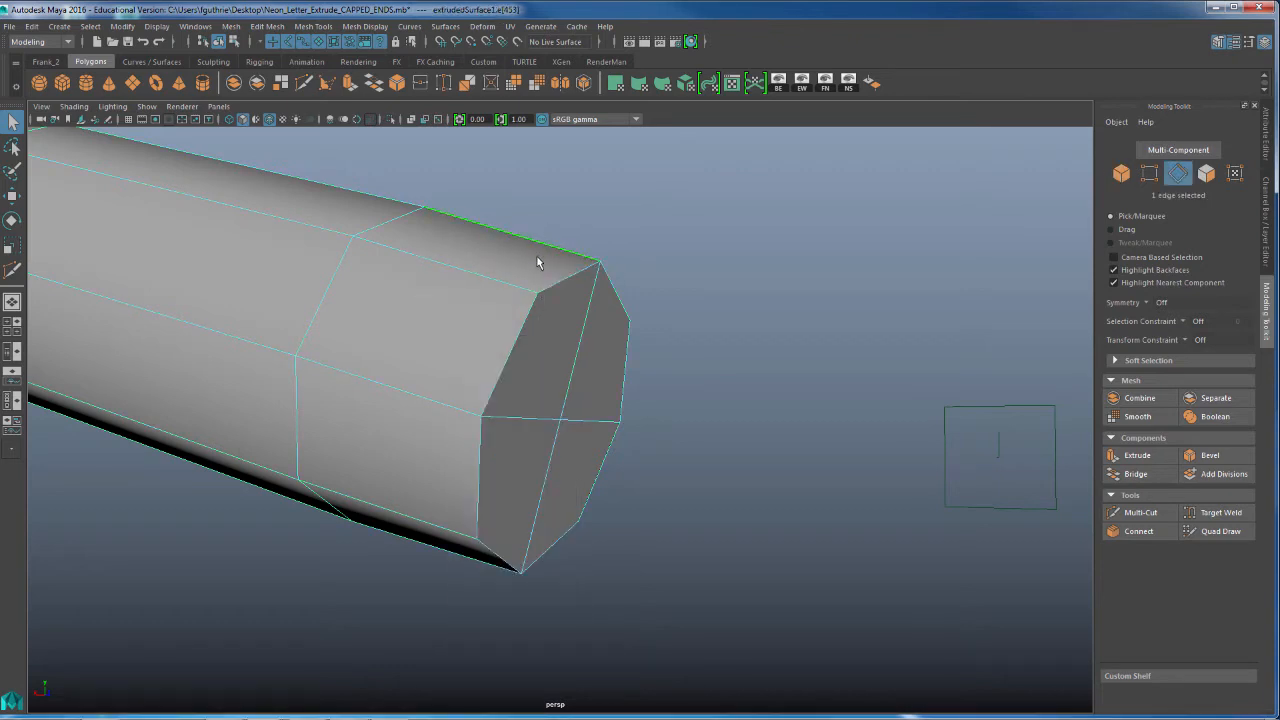
{"action": "right_click", "coordinate": [537, 258]}
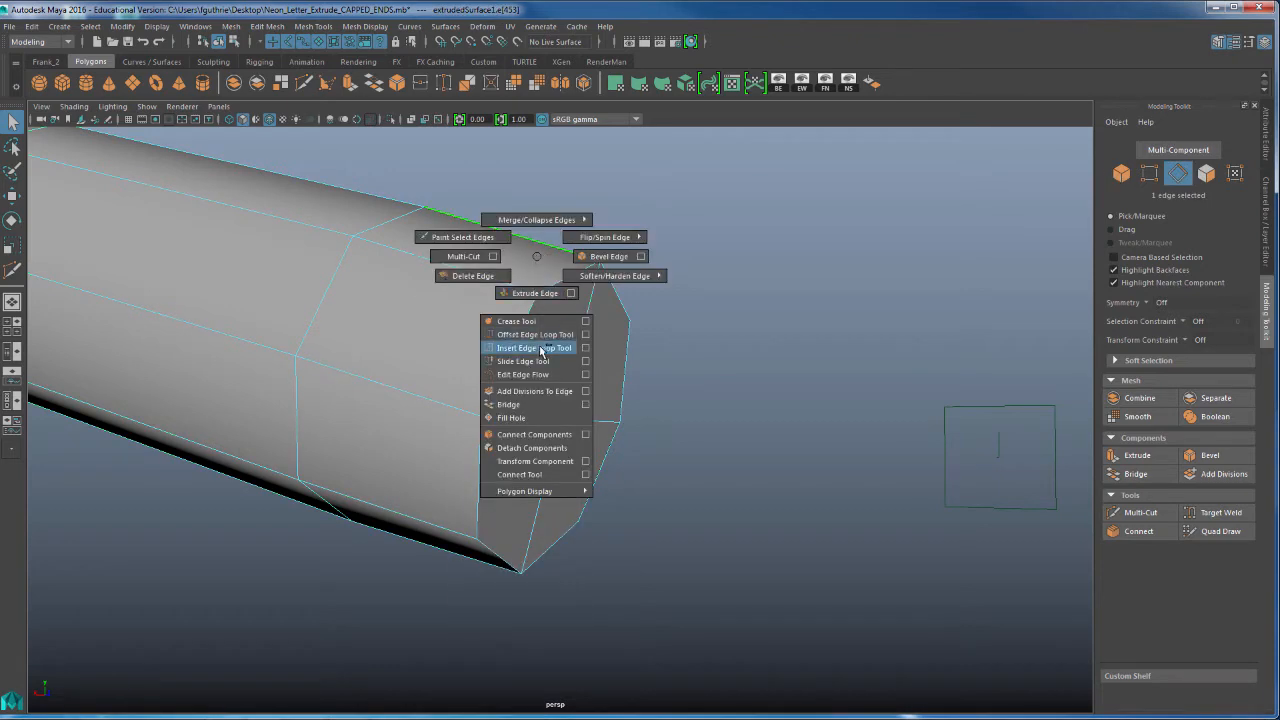
{"action": "left_click", "coordinate": [534, 347]}
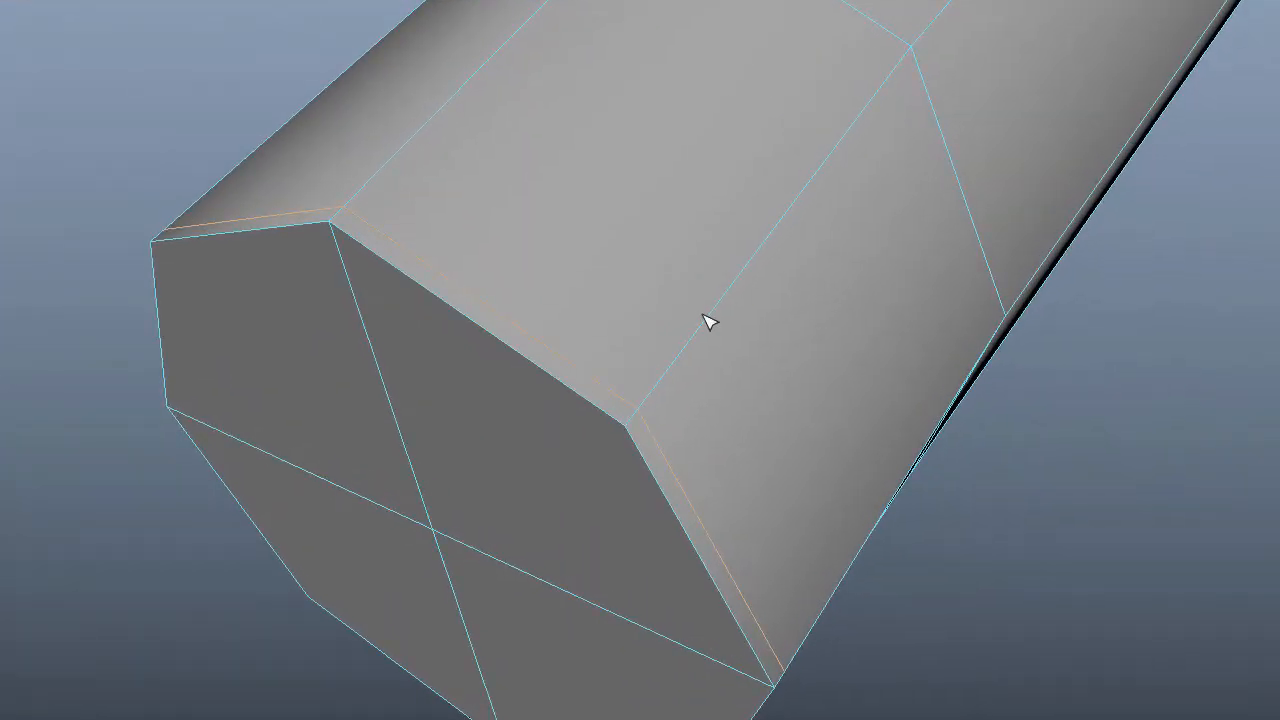
{"action": "left_click", "coordinate": [410, 120]}
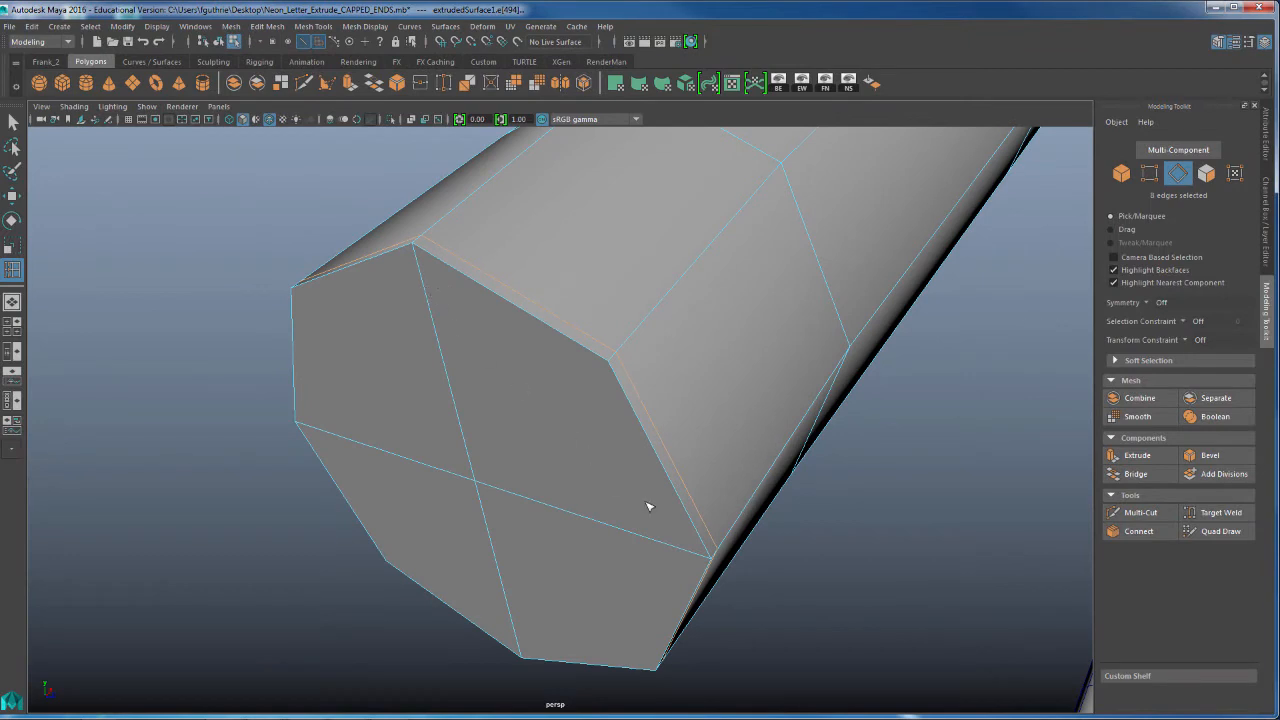
{"action": "mouse_move", "coordinate": [590, 390]}
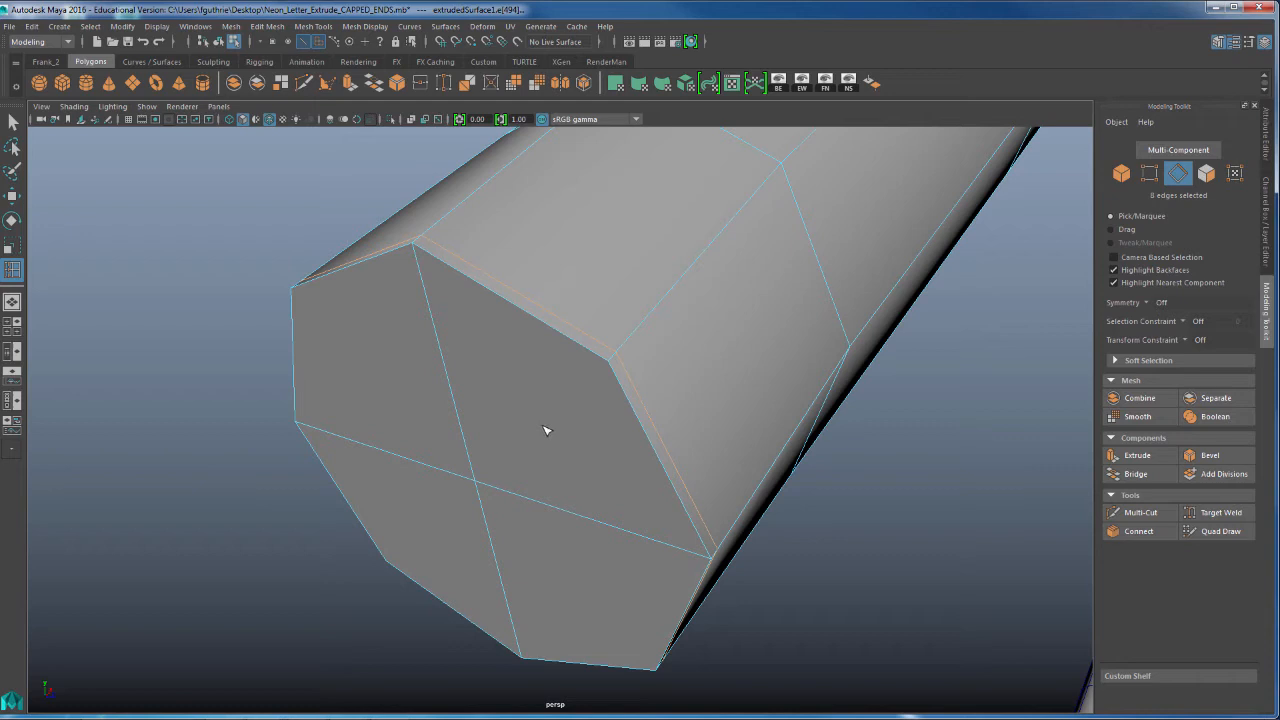
{"action": "right_click", "coordinate": [546, 431]}
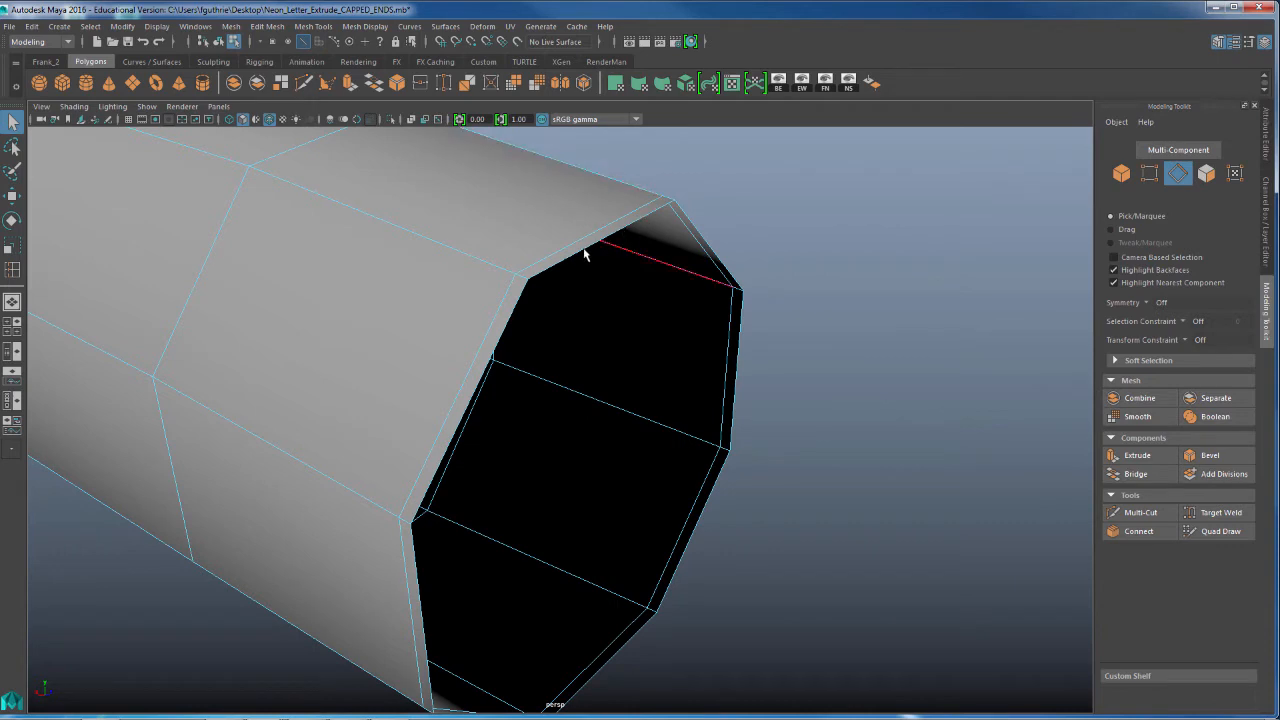
Step: Extrude the other tube's open border edges and scale them inward toward the centre
{"action": "left_click", "coordinate": [730, 370]}
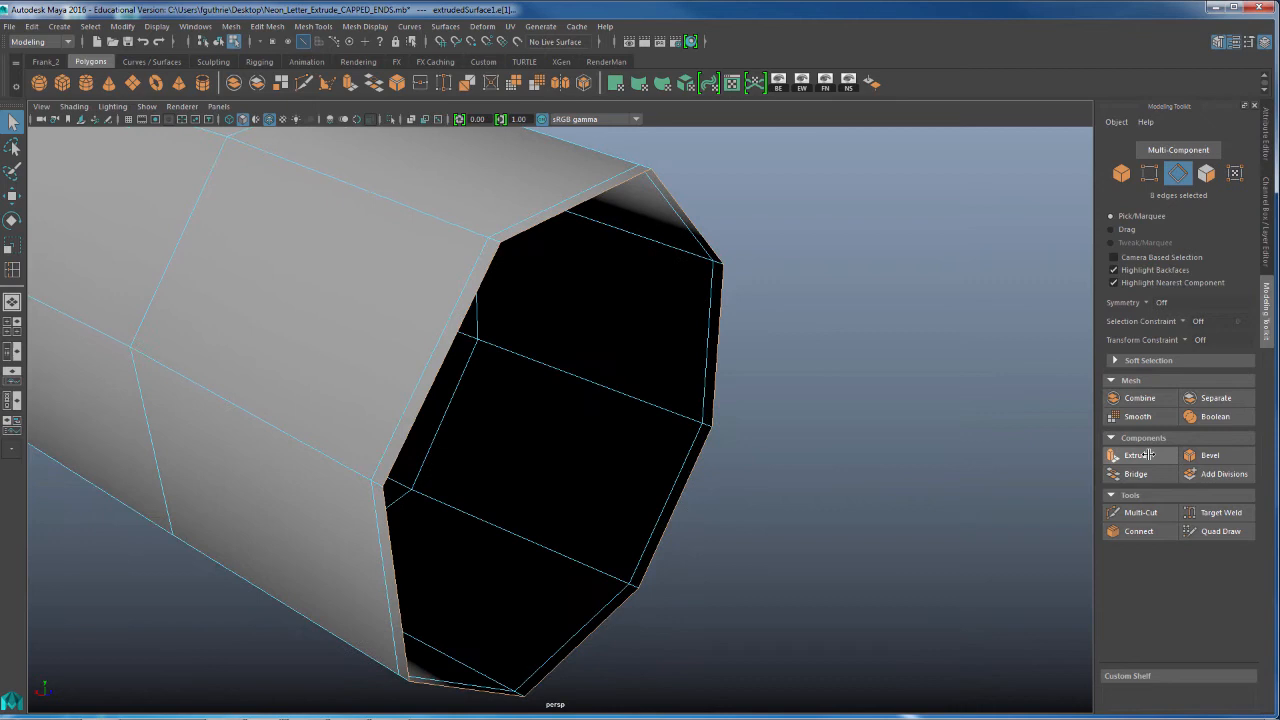
{"action": "left_click", "coordinate": [1138, 455]}
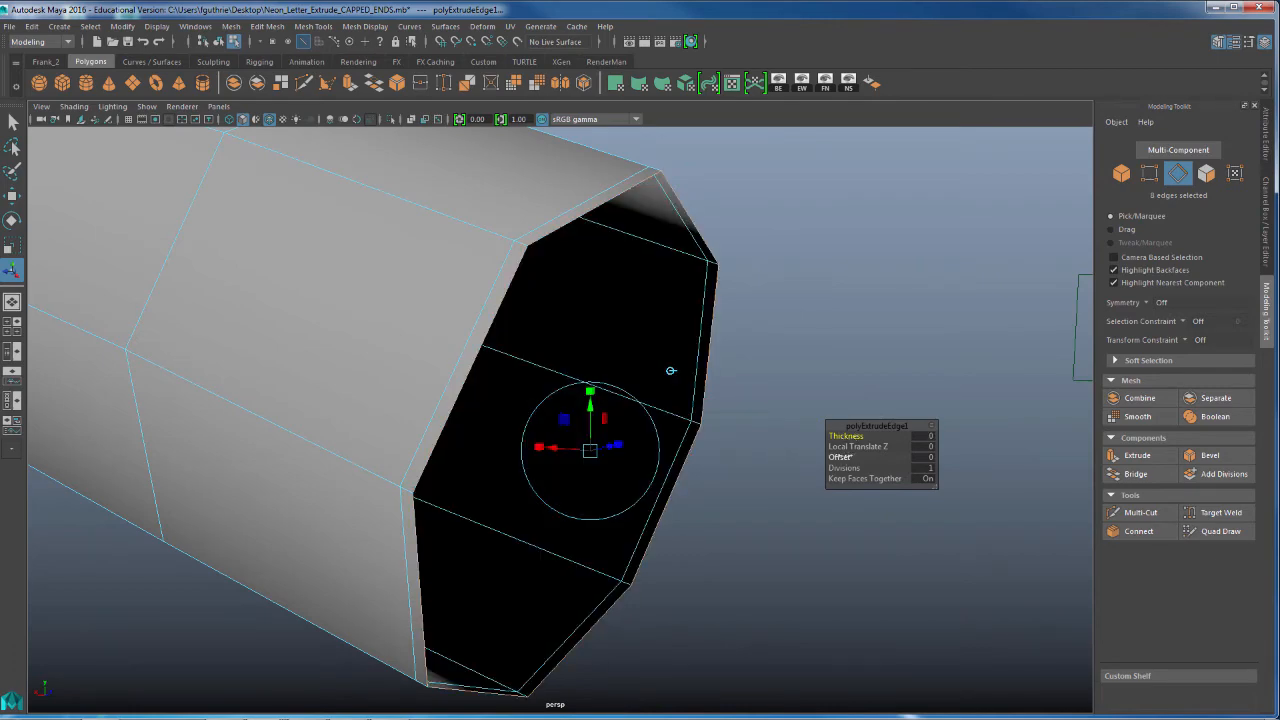
{"action": "left_click", "coordinate": [840, 457]}
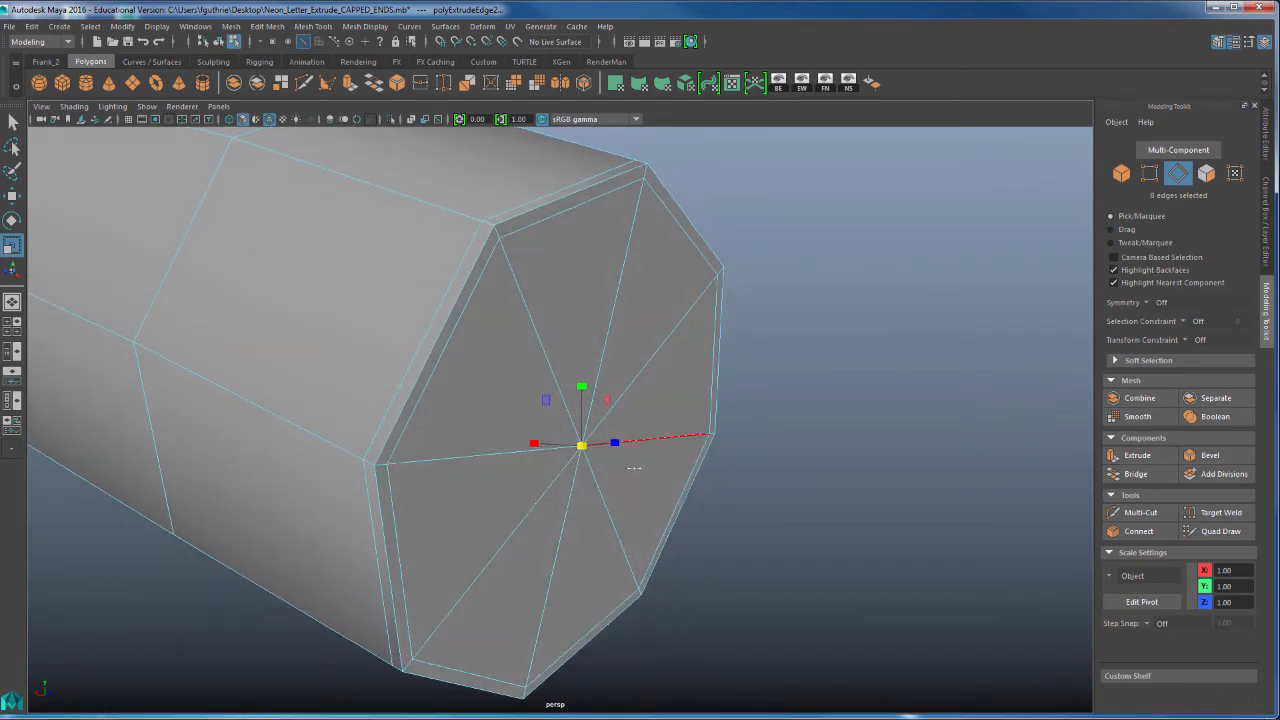
Step: Select the cap's converging inner vertices and merge them into one centre point
{"action": "left_click", "coordinate": [1148, 173]}
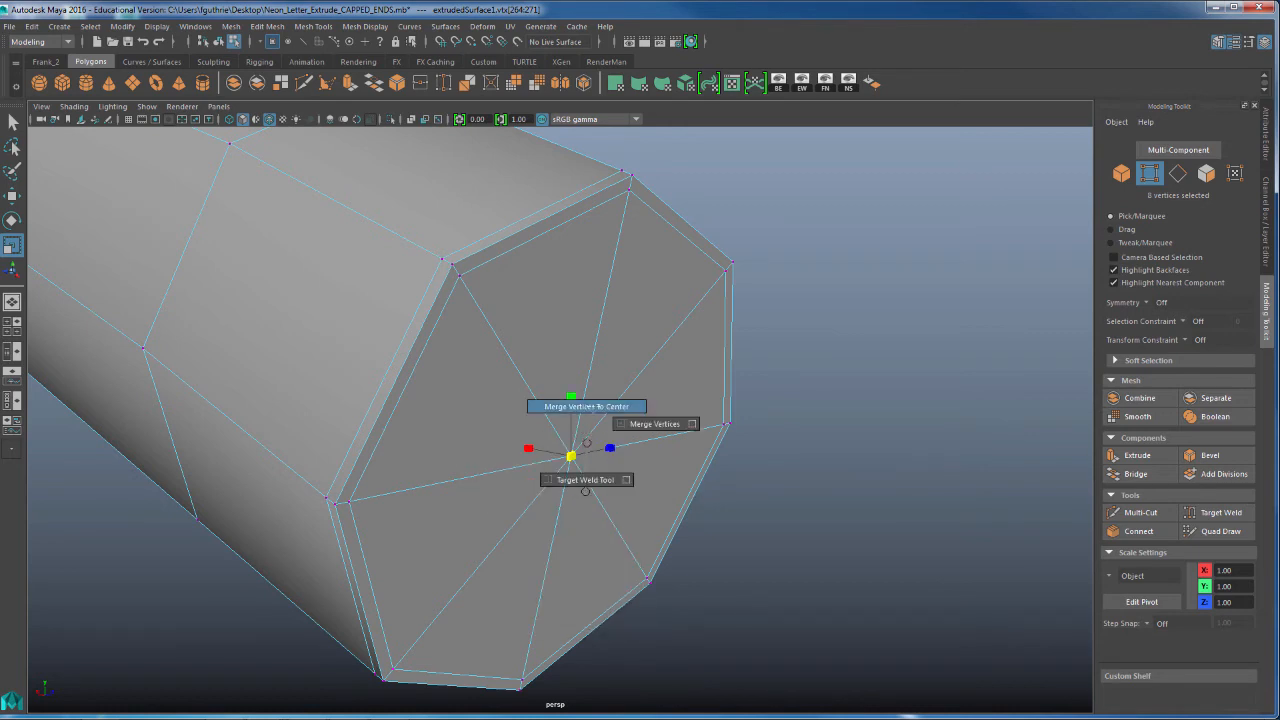
{"action": "left_click", "coordinate": [587, 406]}
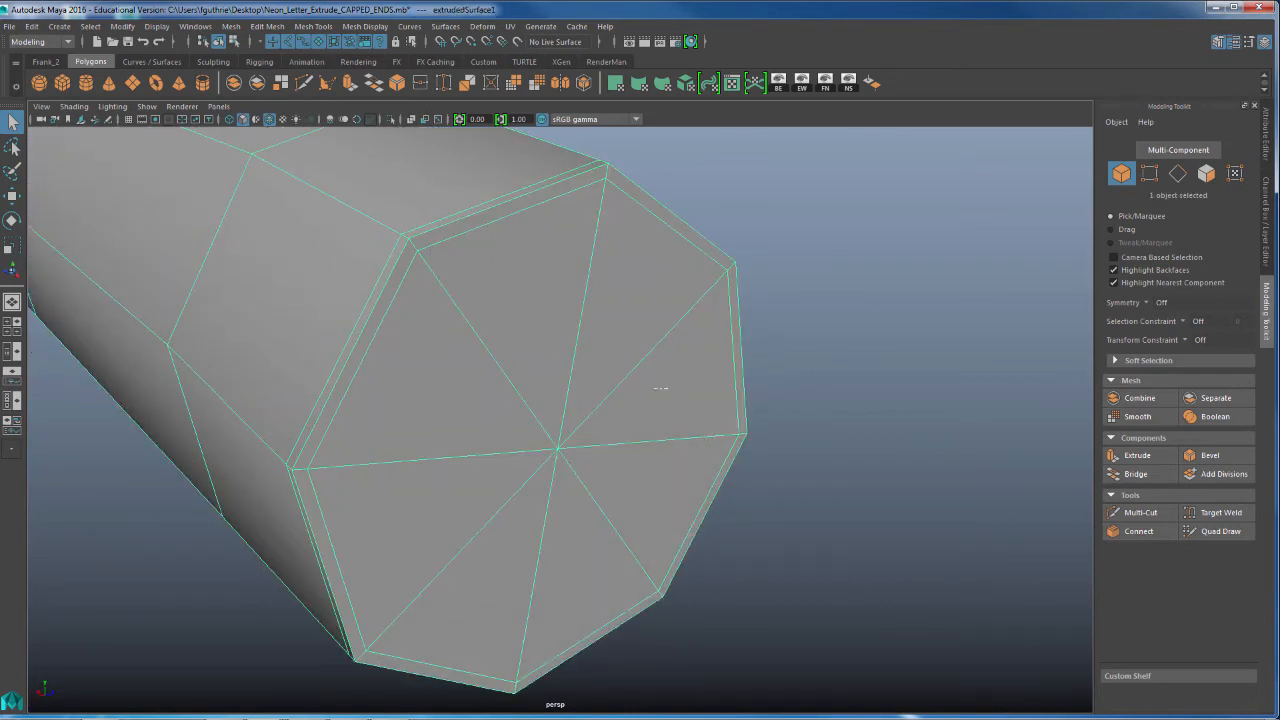
{"action": "mouse_move", "coordinate": [473, 294]}
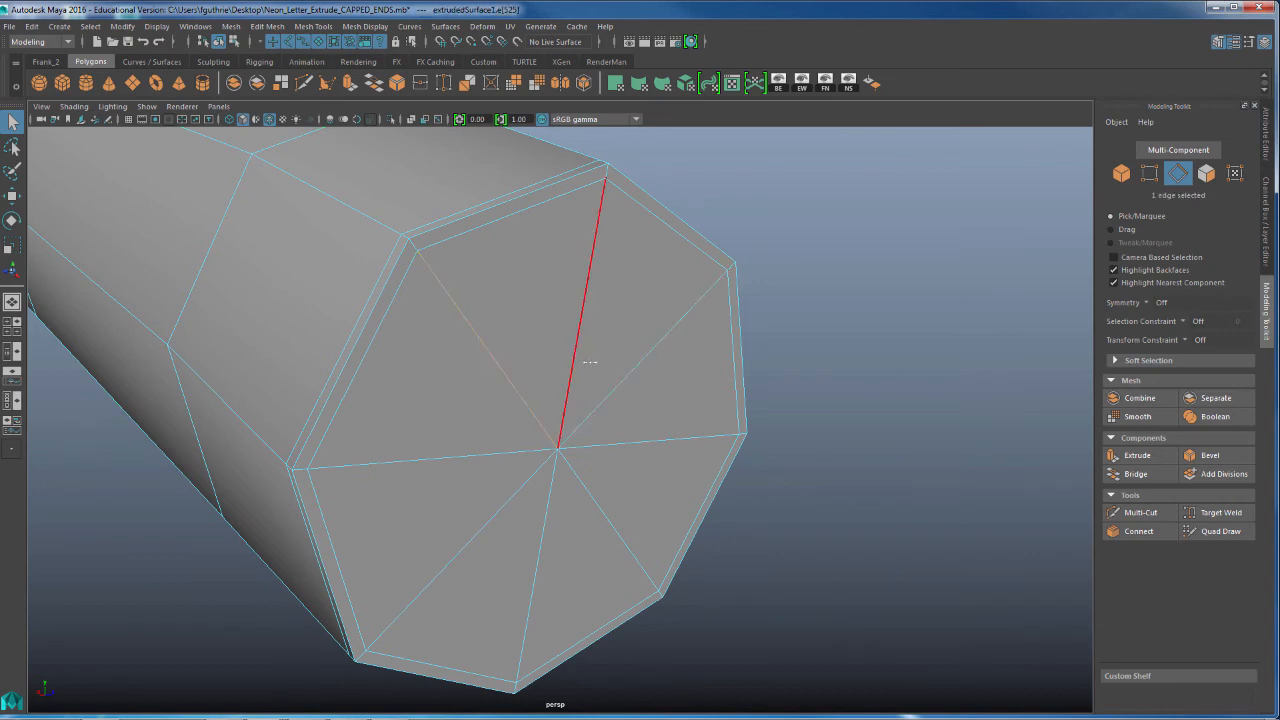
Step: Delete alternating triangle-fan spoke edges, then select the whole tube to inspect the cap
{"action": "left_click", "coordinate": [510, 215]}
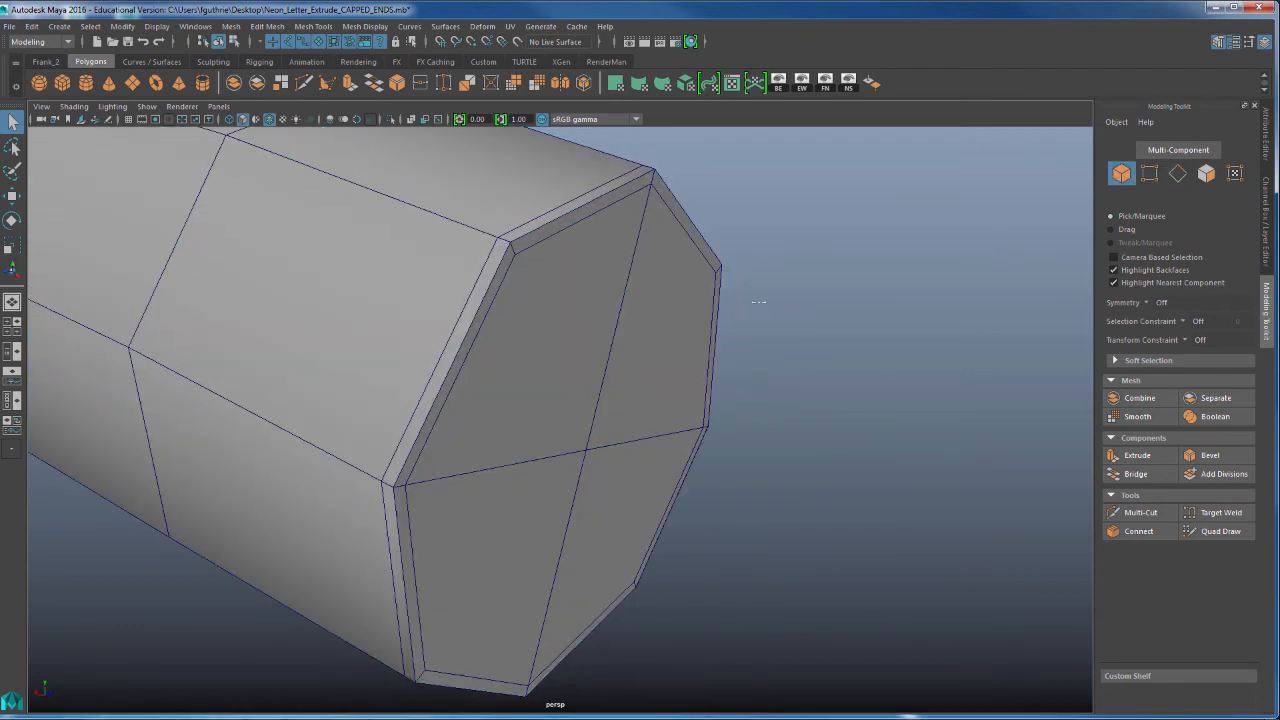
{"action": "left_click", "coordinate": [400, 350]}
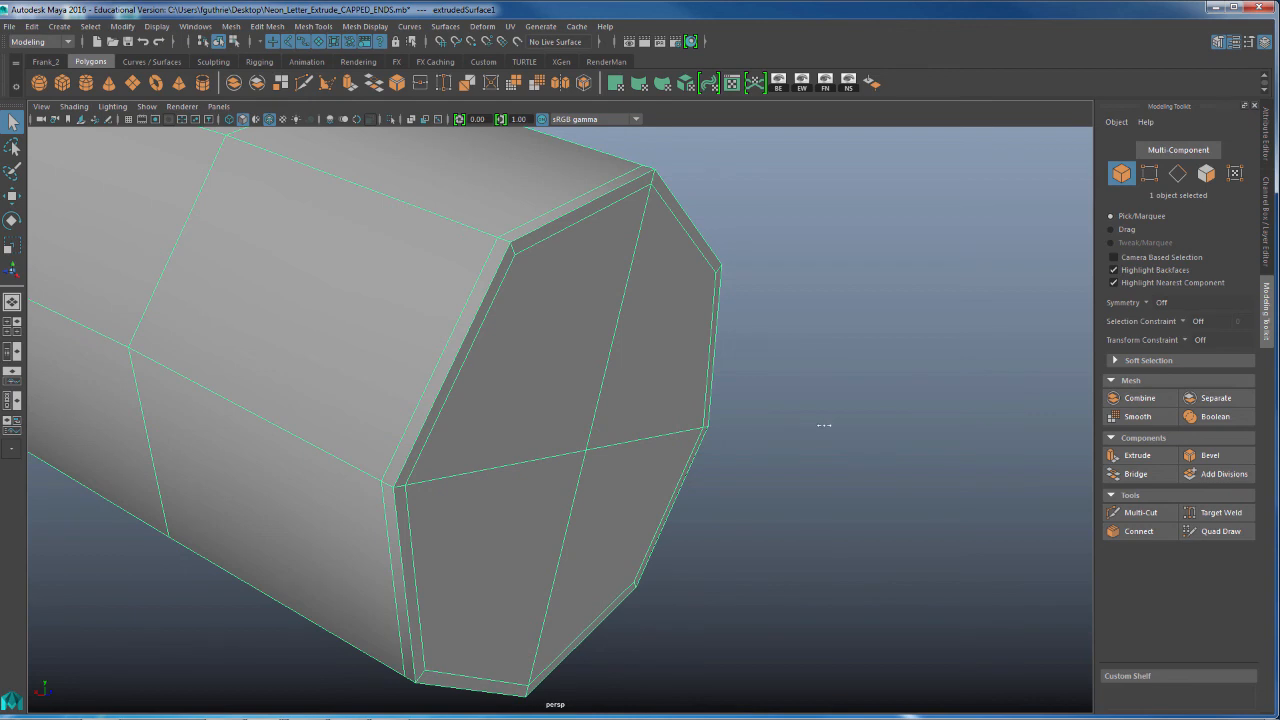
{"action": "mouse_move", "coordinate": [547, 235]}
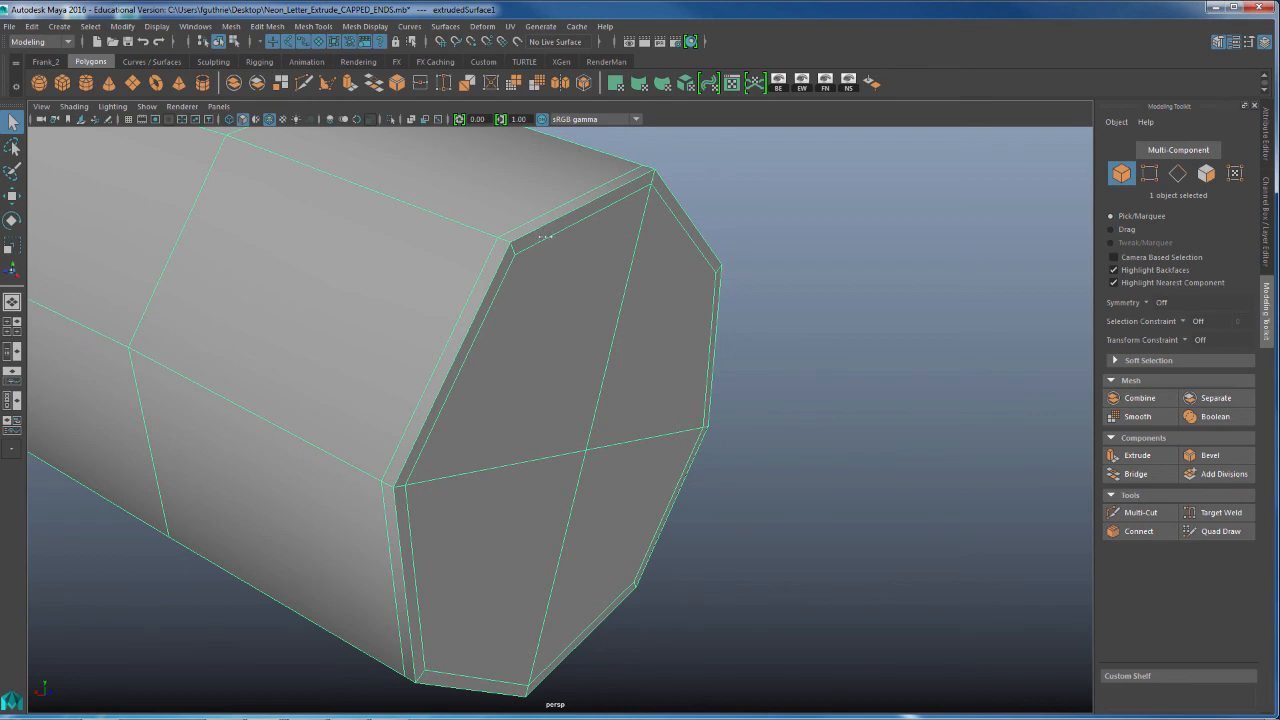